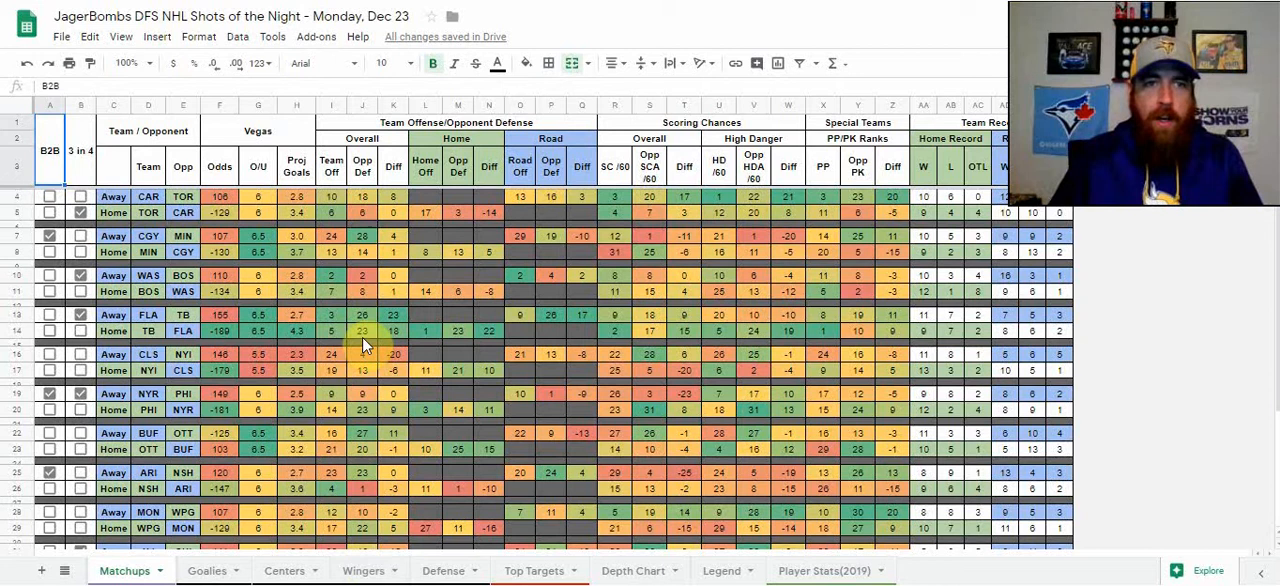
{"action": "mouse_move", "coordinate": [258, 245]}
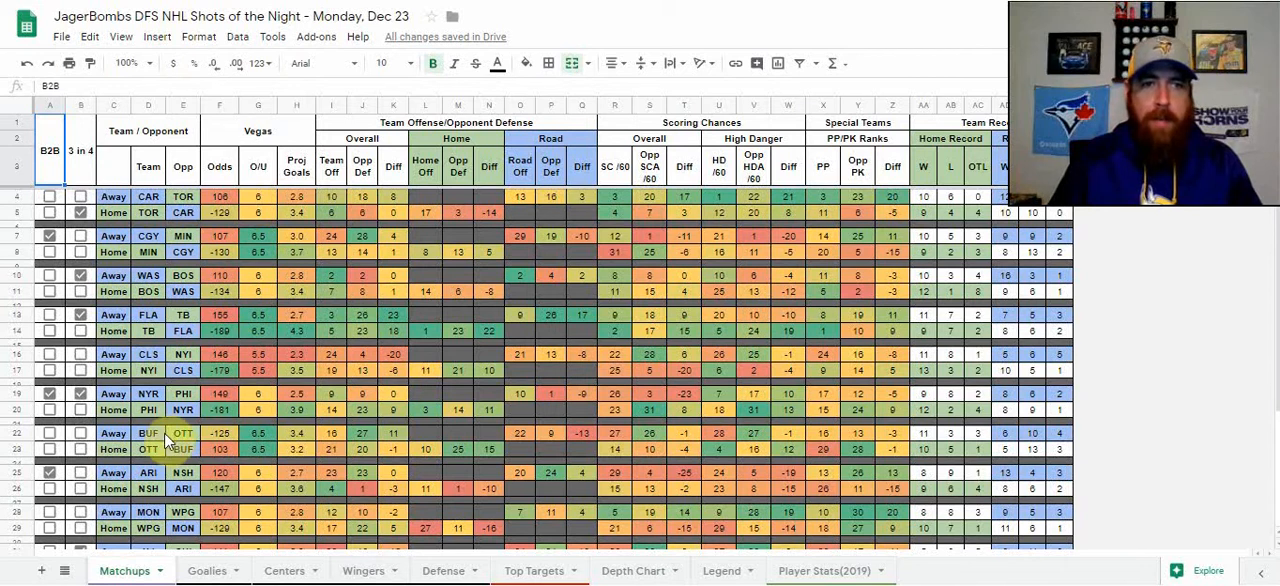
Step: Scroll through the current sheet, then switch to the Goalies sheet comparing Hellebuyck and Hart
{"action": "scroll", "scroll_direction": "down", "scroll_amount": 3}
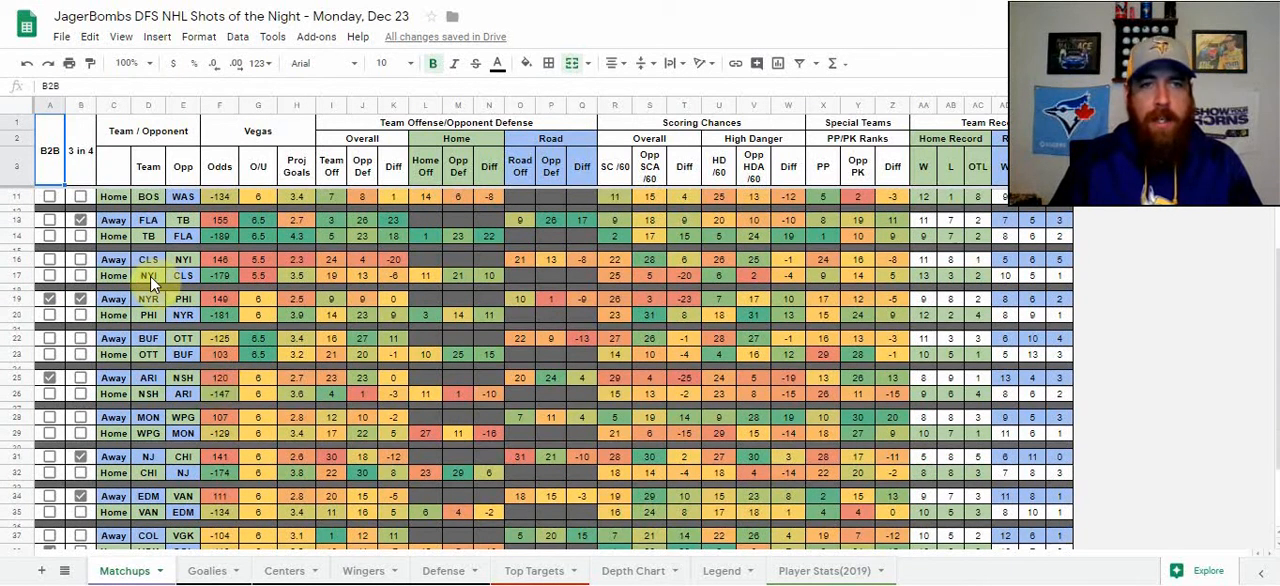
{"action": "scroll", "scroll_direction": "down", "scroll_amount": 3}
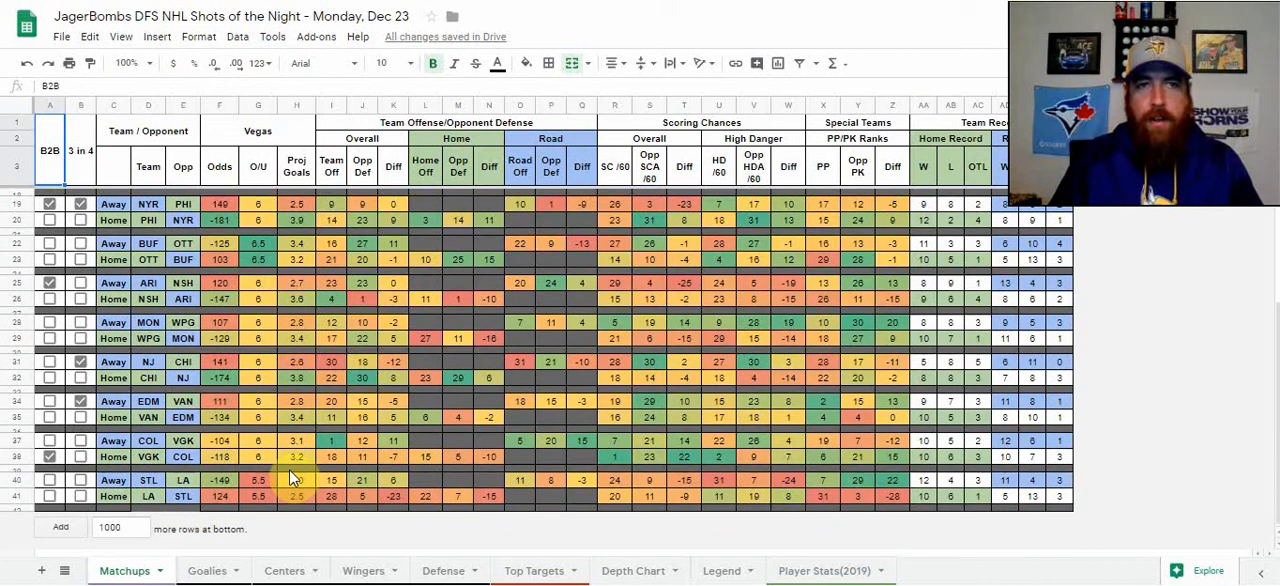
{"action": "scroll", "scroll_direction": "up", "scroll_amount": 3}
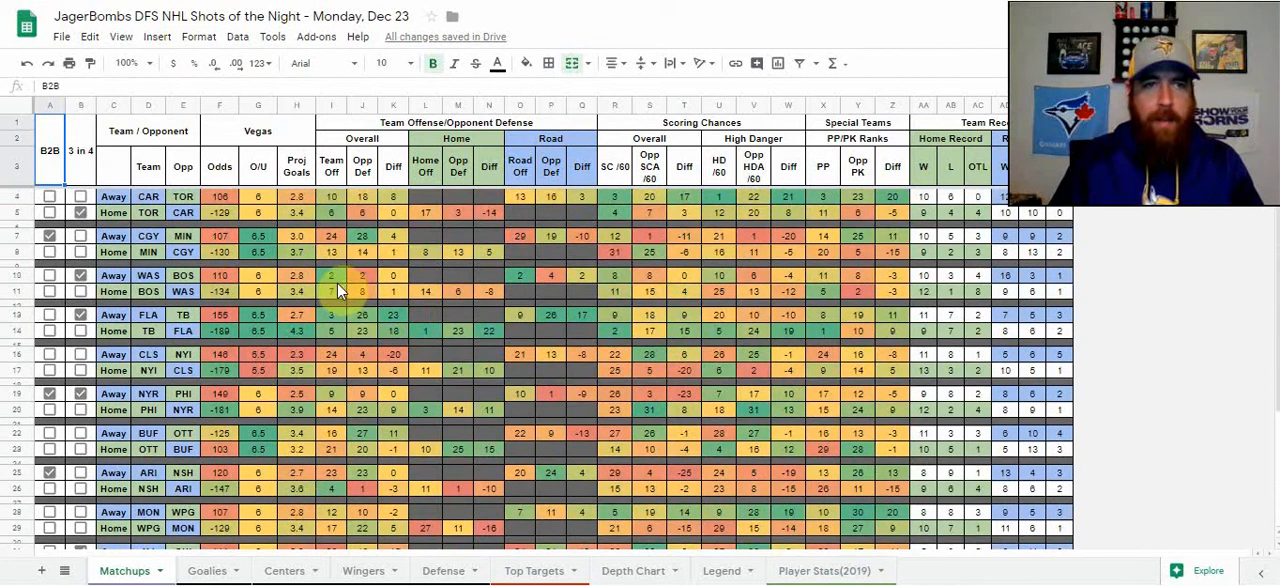
{"action": "mouse_move", "coordinate": [183, 290]}
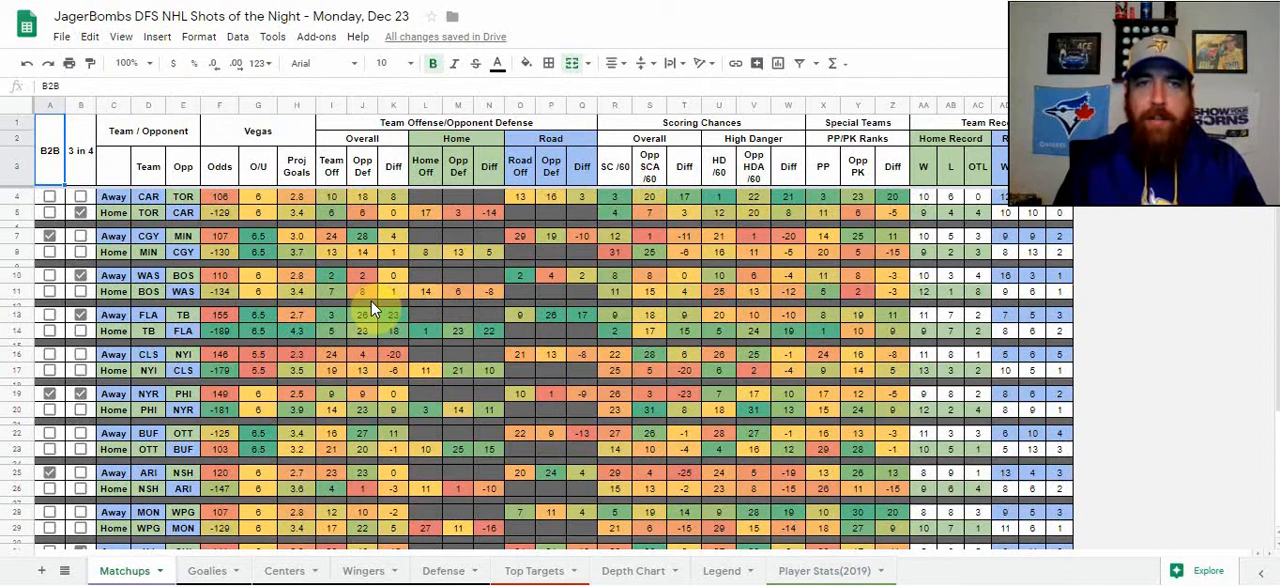
{"action": "mouse_move", "coordinate": [378, 318]}
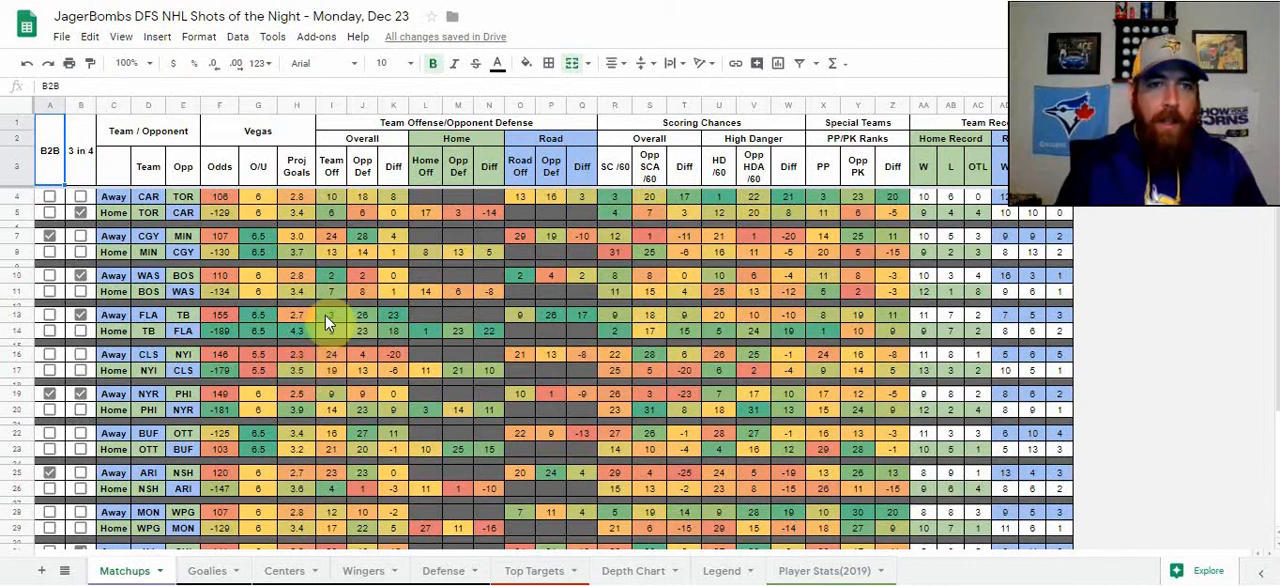
{"action": "left_click", "coordinate": [207, 570]}
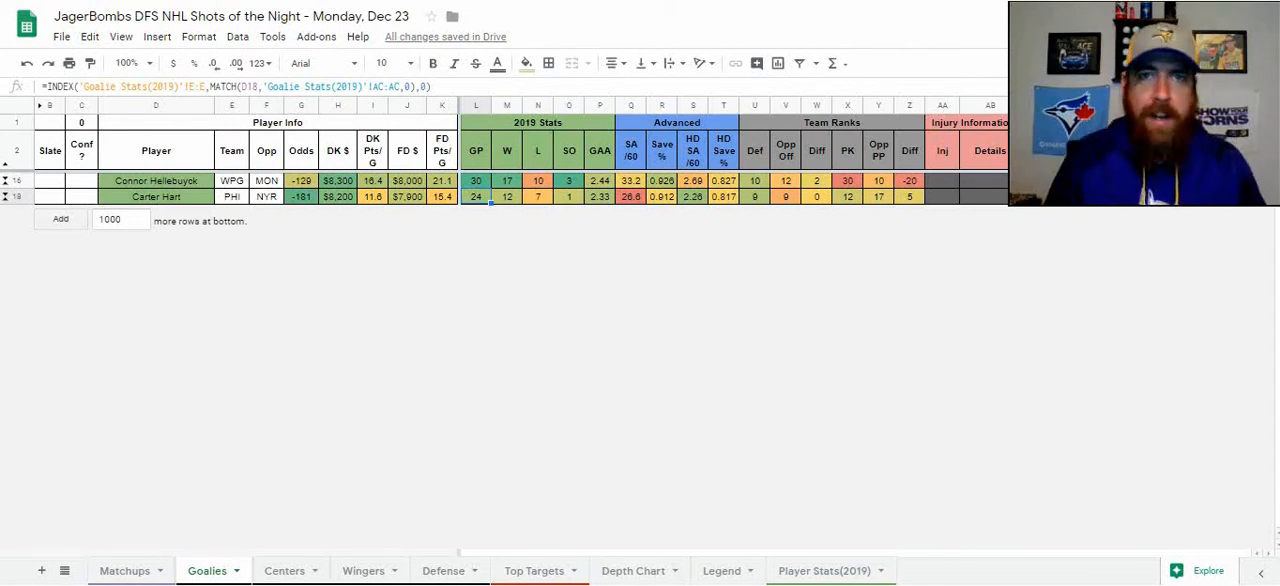
{"action": "mouse_move", "coordinate": [393, 350]}
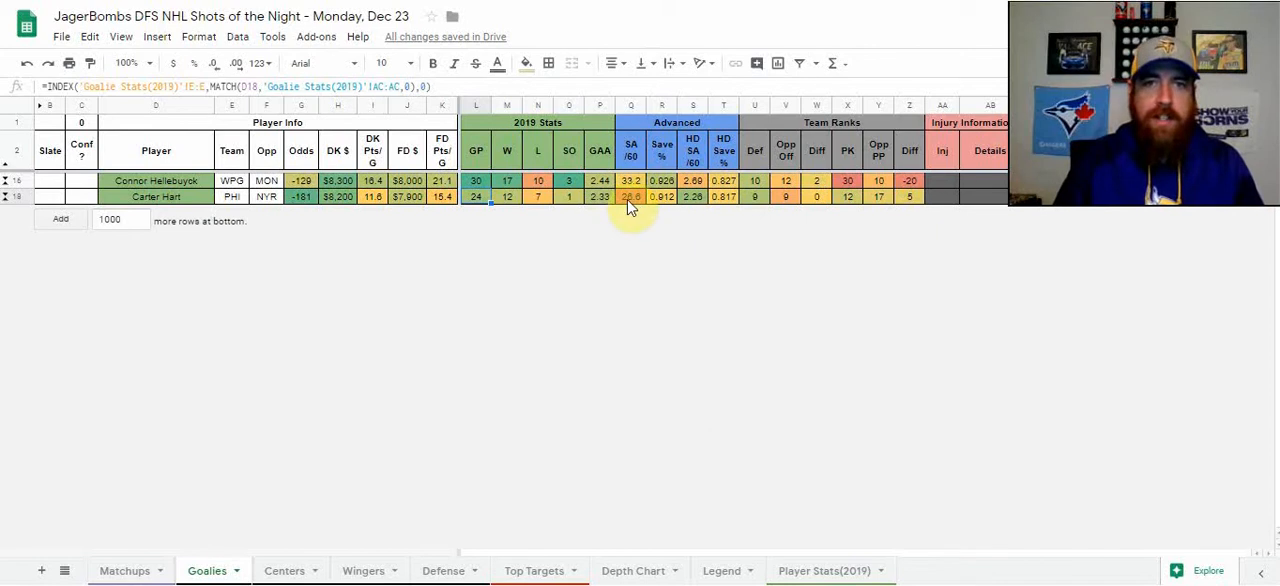
{"action": "mouse_move", "coordinate": [638, 210]}
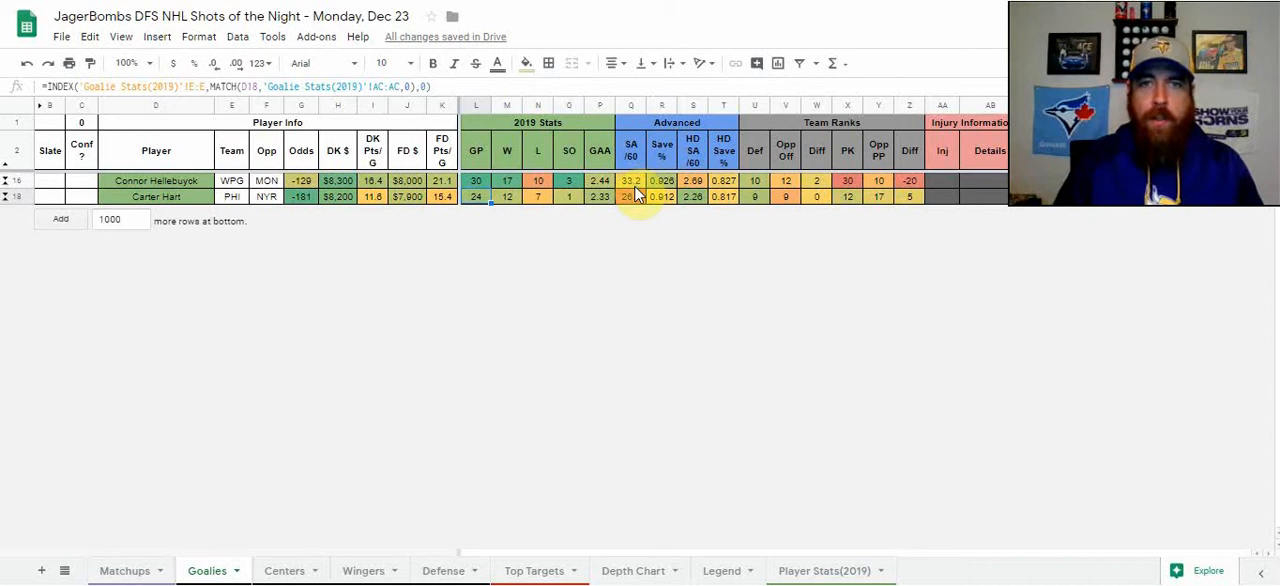
{"action": "mouse_move", "coordinate": [739, 344]}
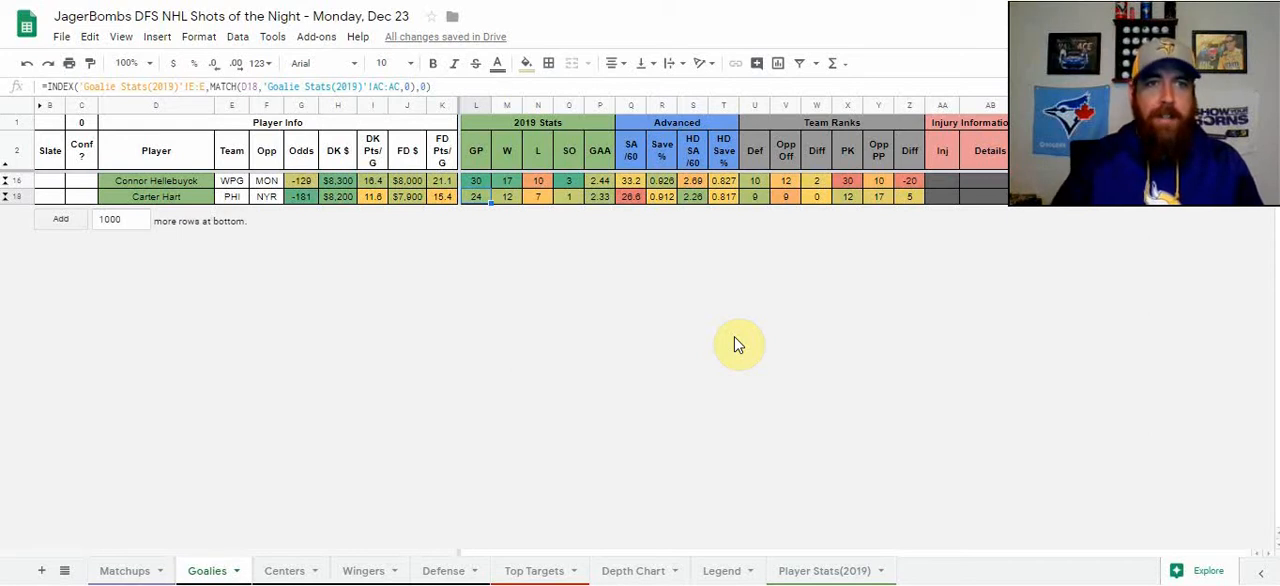
{"action": "mouse_move", "coordinate": [345, 332]}
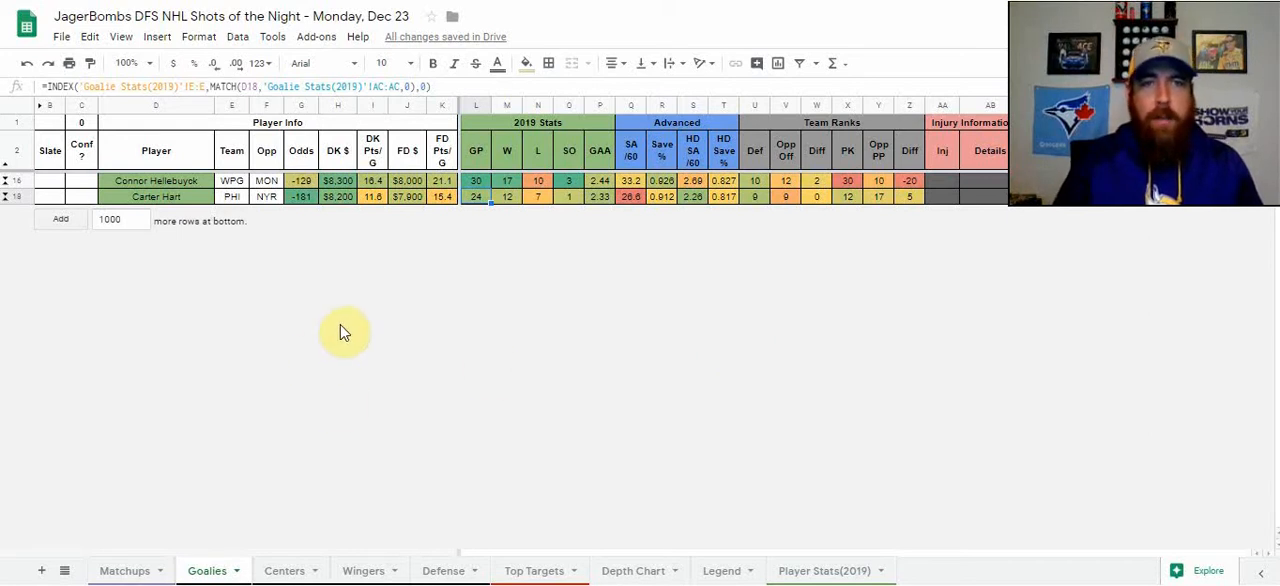
{"action": "mouse_move", "coordinate": [317, 230]}
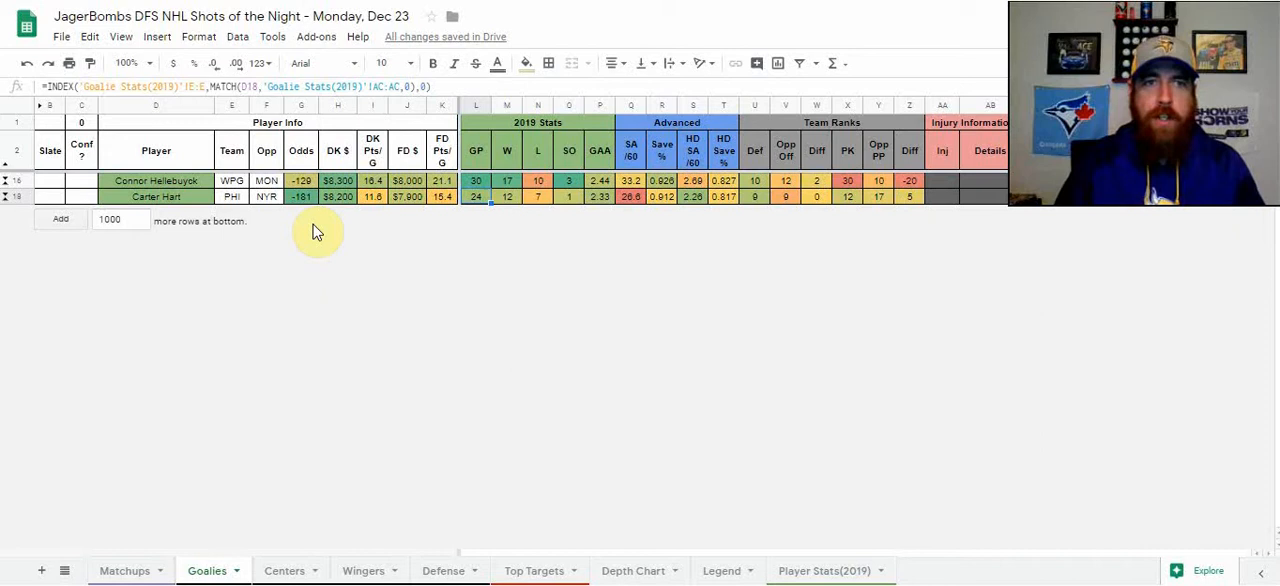
{"action": "mouse_move", "coordinate": [320, 357]}
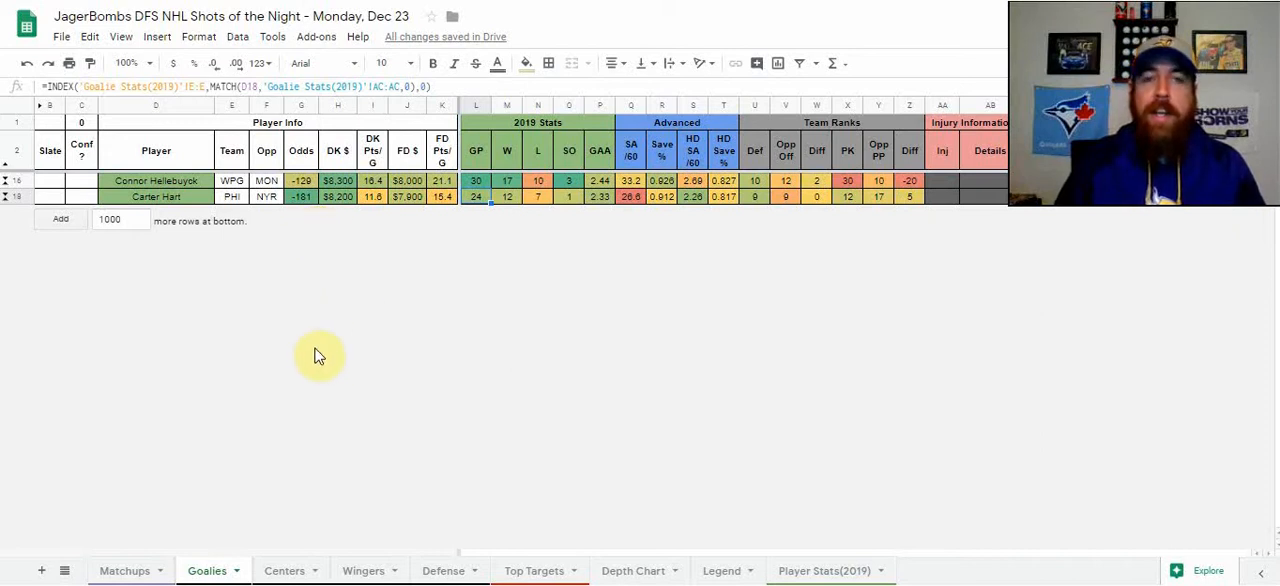
{"action": "mouse_move", "coordinate": [375, 495]}
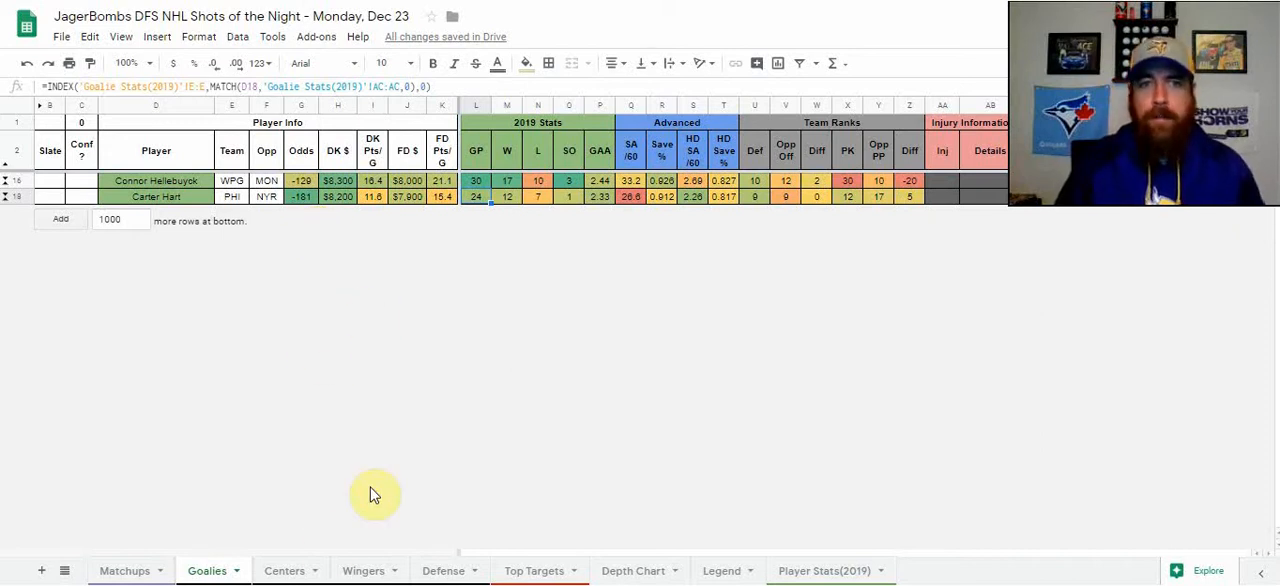
Step: Switch to the Centers sheet listing Eichel, Nelson and Toews
{"action": "left_click", "coordinate": [284, 570]}
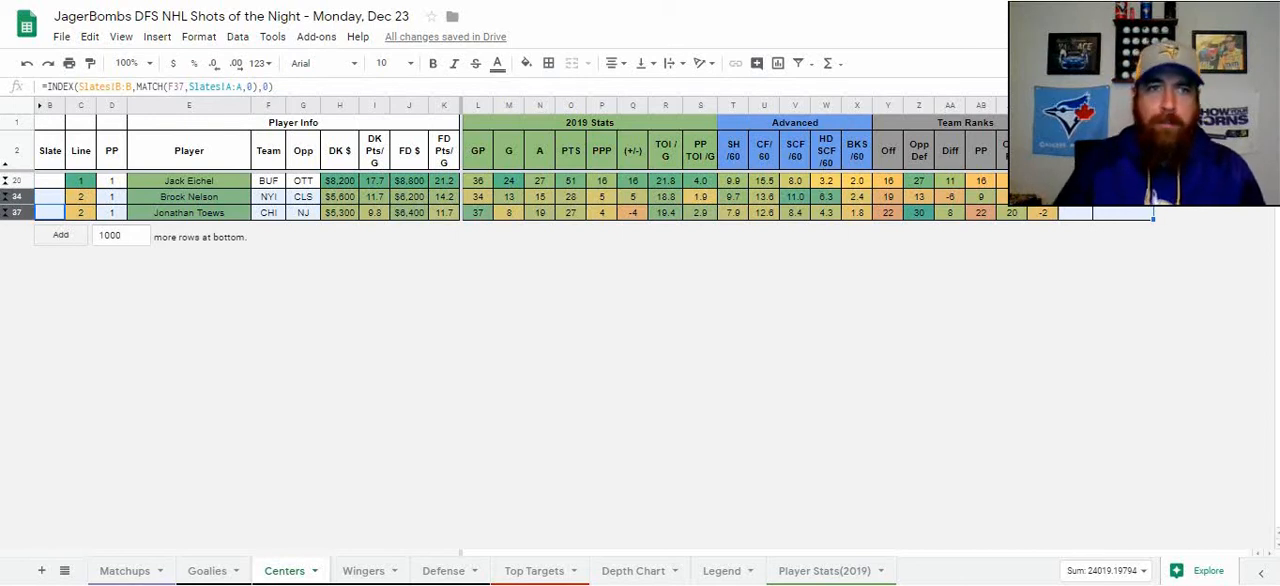
{"action": "mouse_move", "coordinate": [658, 538]}
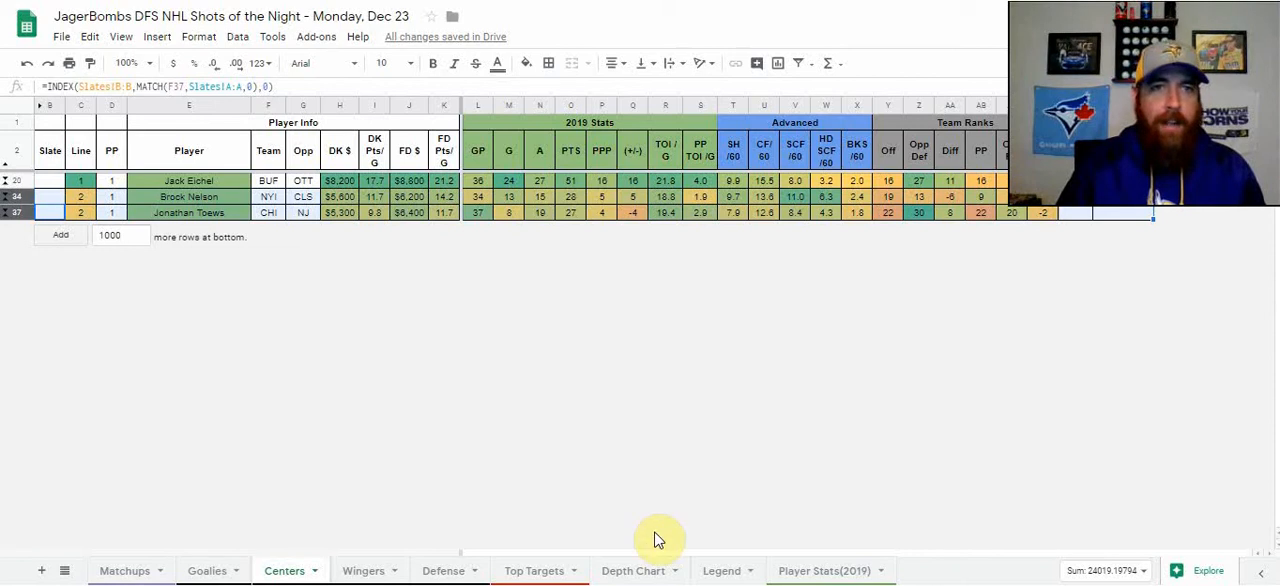
{"action": "mouse_move", "coordinate": [600, 492]}
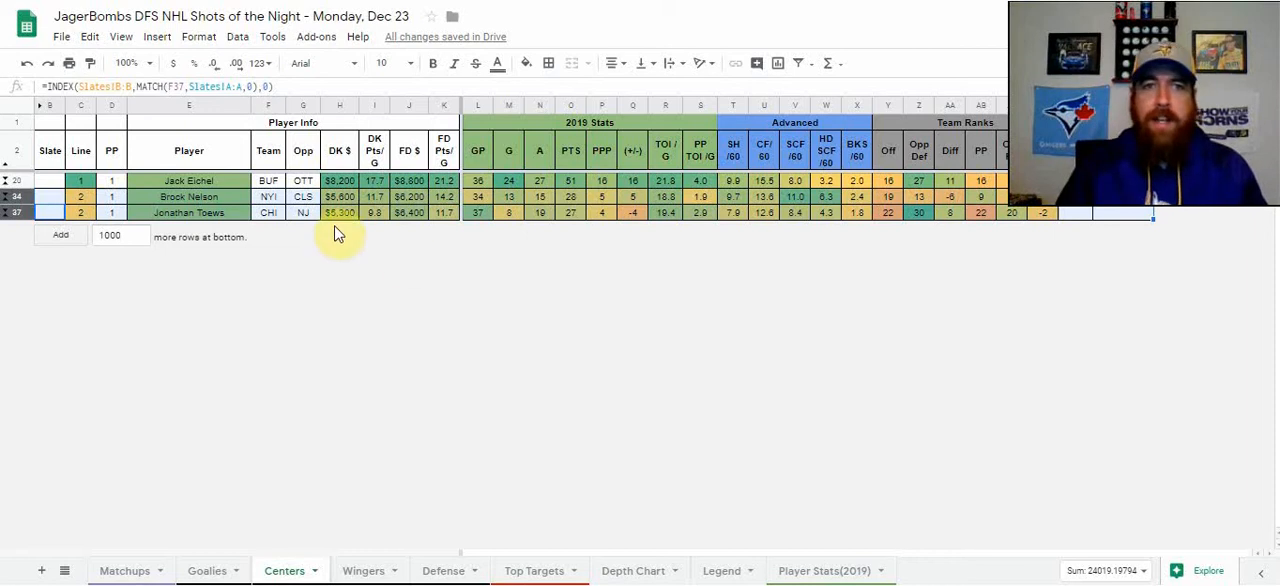
{"action": "mouse_move", "coordinate": [340, 222]}
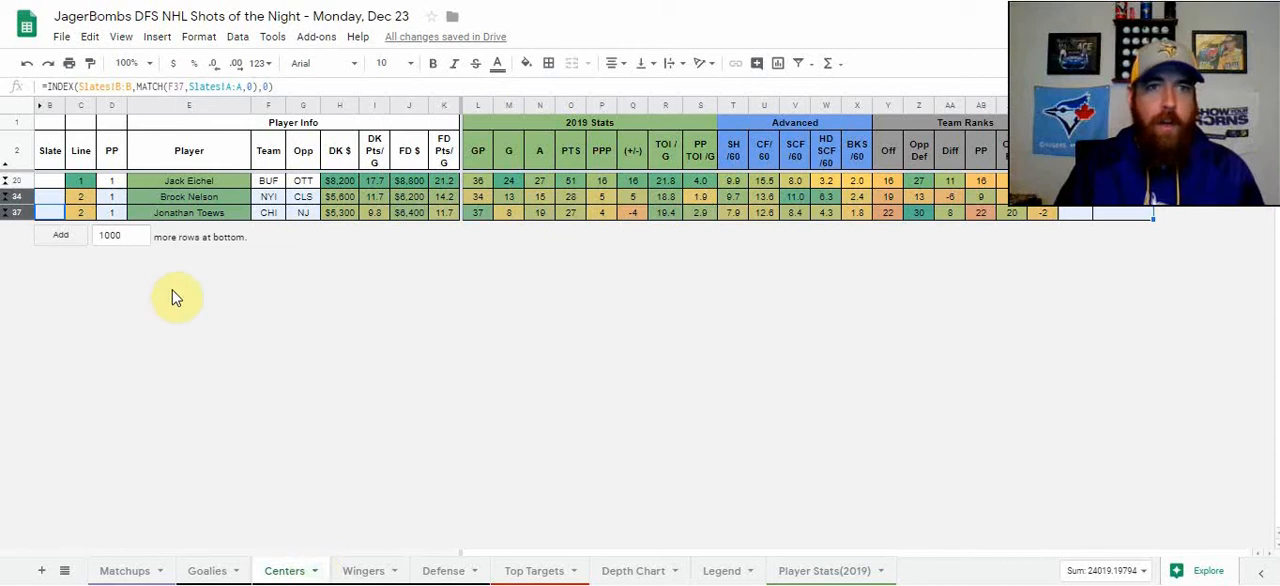
{"action": "mouse_move", "coordinate": [225, 298]}
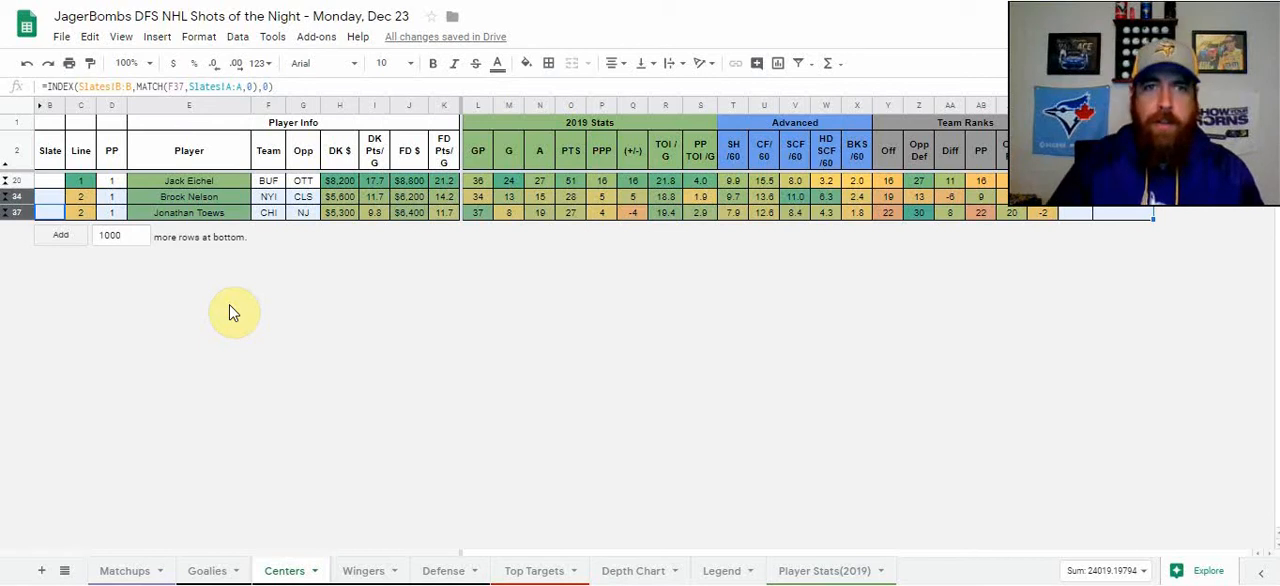
Step: Move to the Wingers sheet with Patrick Kane and Clayton Keller
{"action": "left_click", "coordinate": [363, 570]}
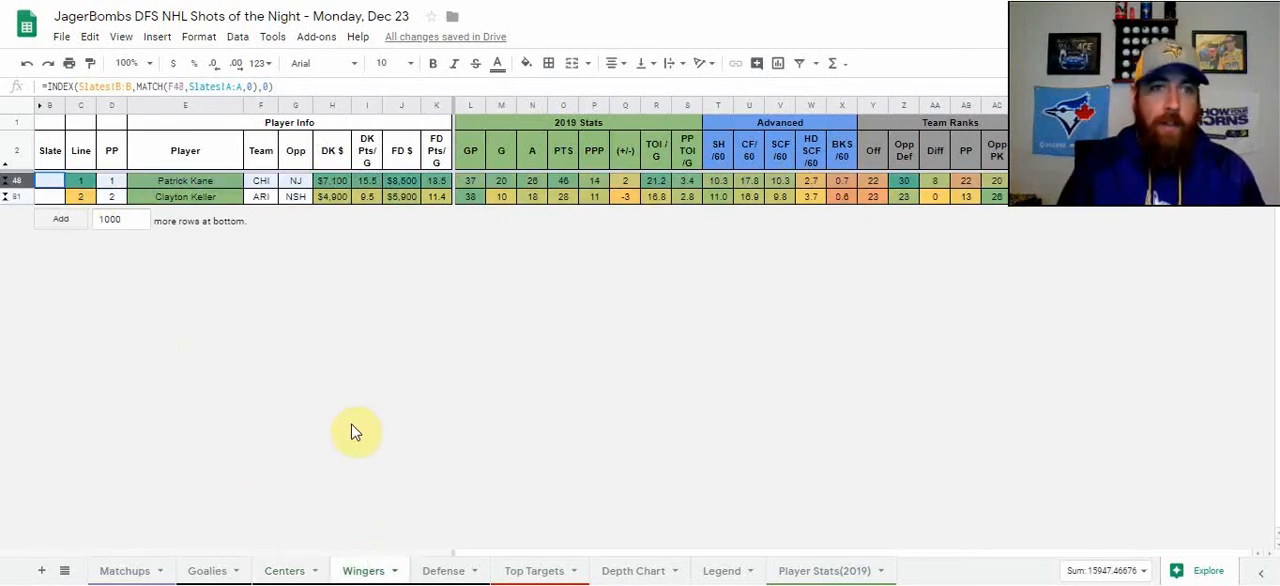
Step: Select a cell in the Wingers sheet while reviewing Kane and Keller's stats
{"action": "left_click", "coordinate": [185, 196]}
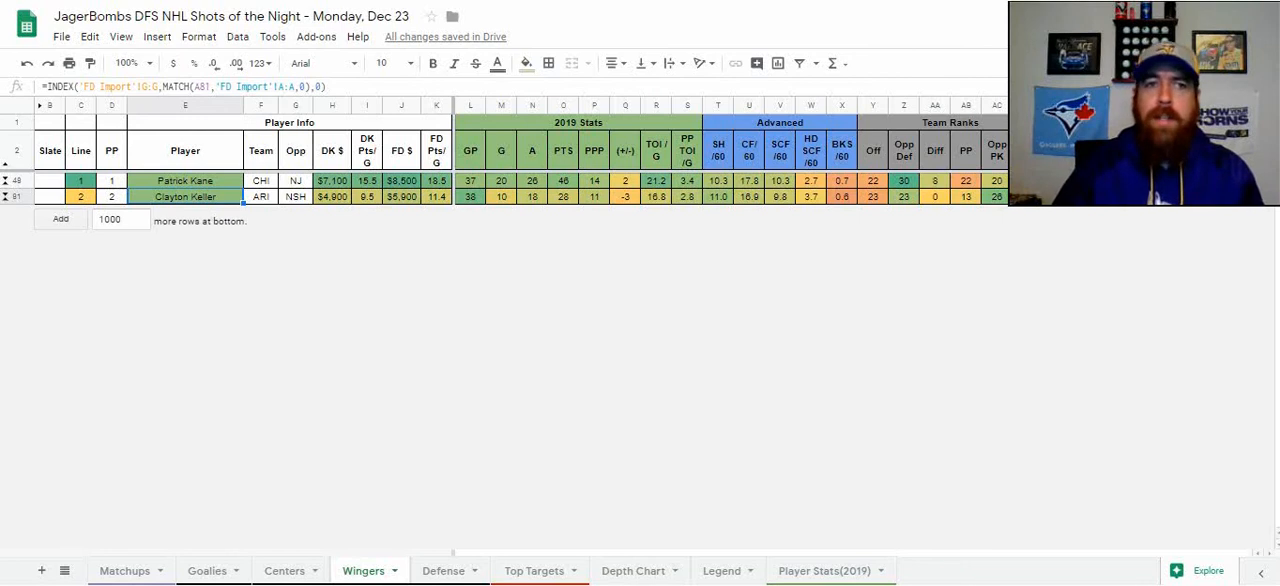
{"action": "mouse_move", "coordinate": [338, 398]}
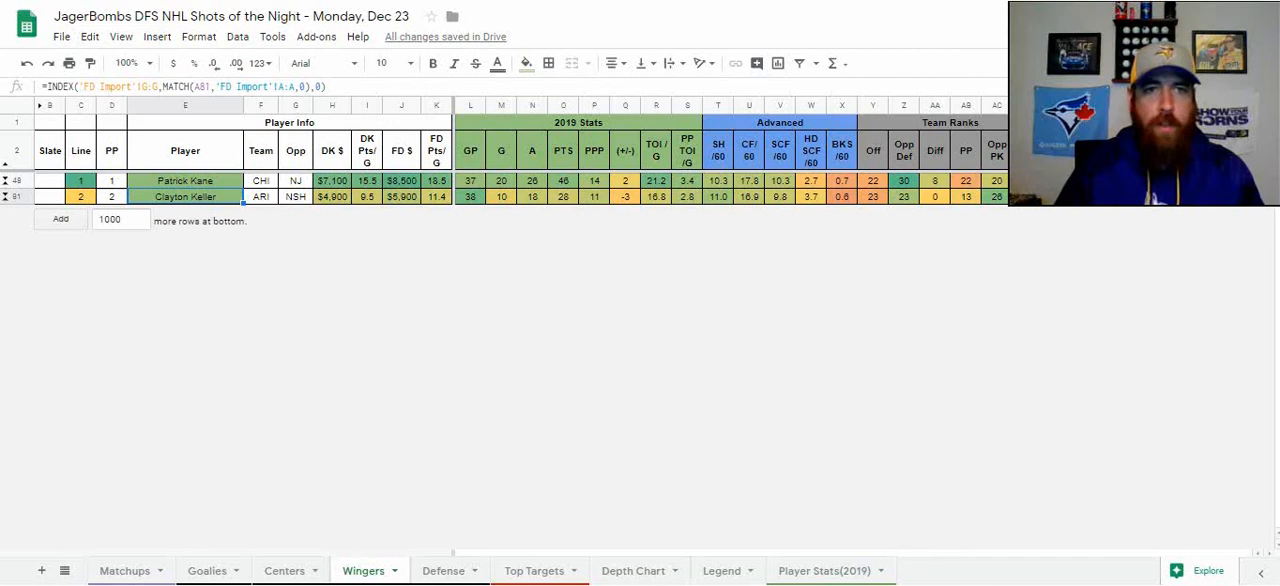
{"action": "mouse_move", "coordinate": [397, 241]}
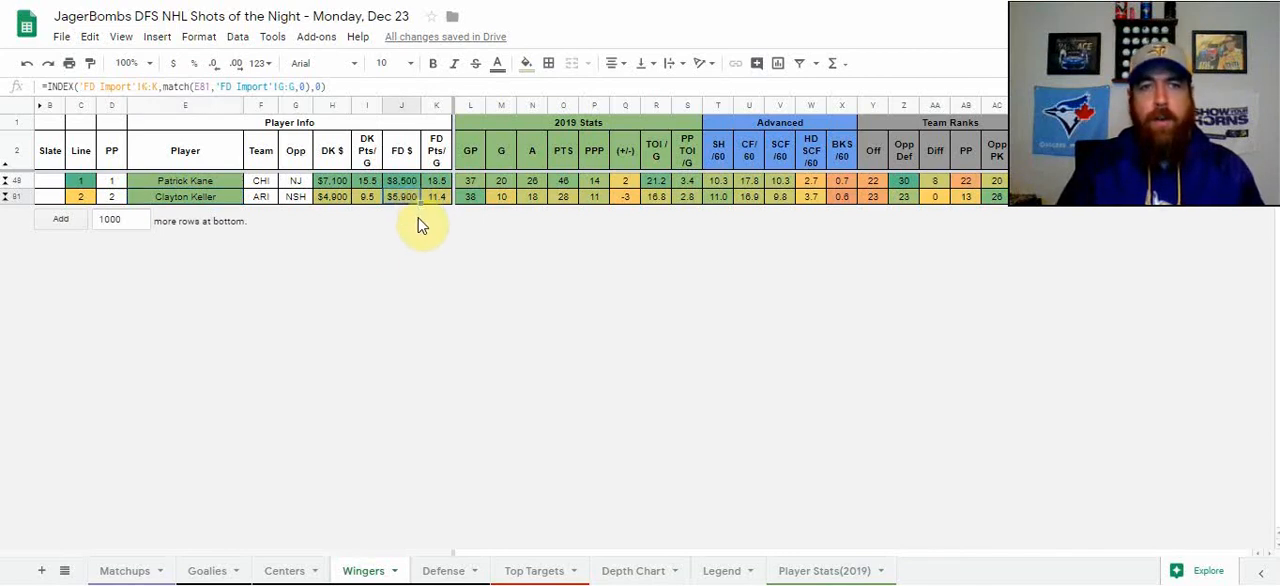
{"action": "mouse_move", "coordinate": [422, 260]}
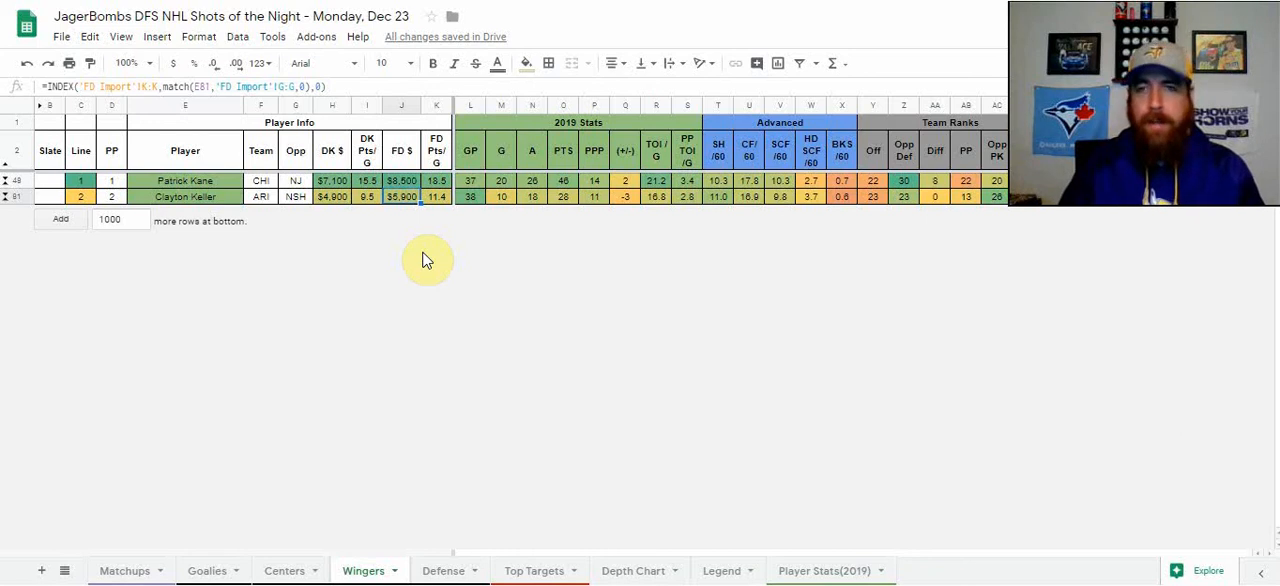
Step: Switch to the Defense sheet comparing Pietrangelo, Chychrun and Ian Cole
{"action": "left_click", "coordinate": [443, 571]}
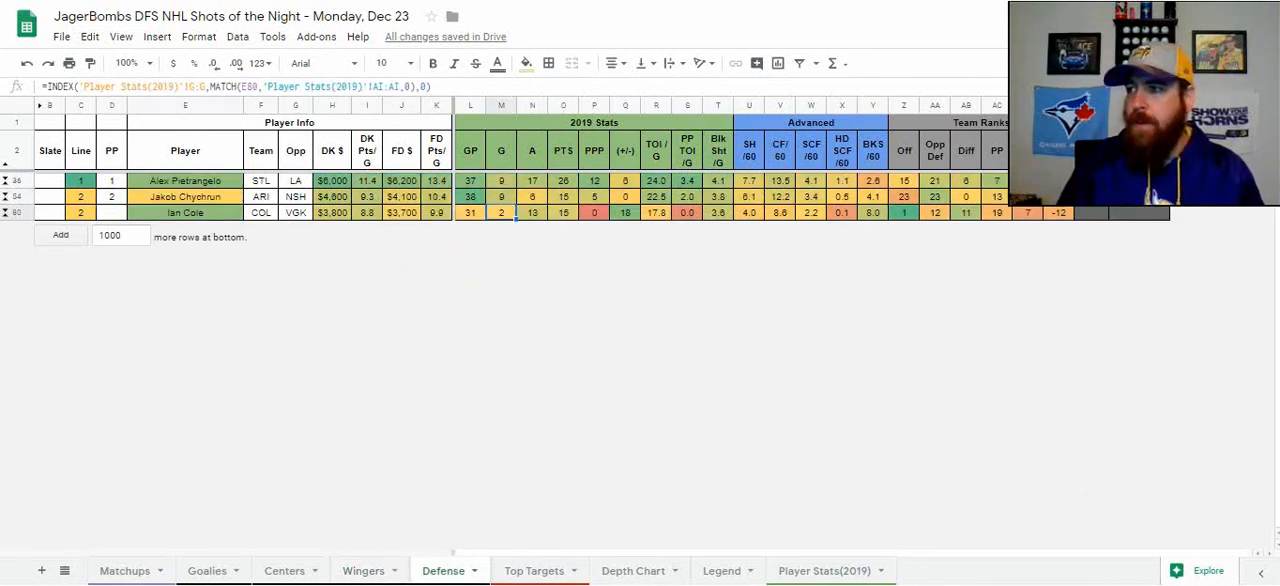
{"action": "mouse_move", "coordinate": [571, 405]}
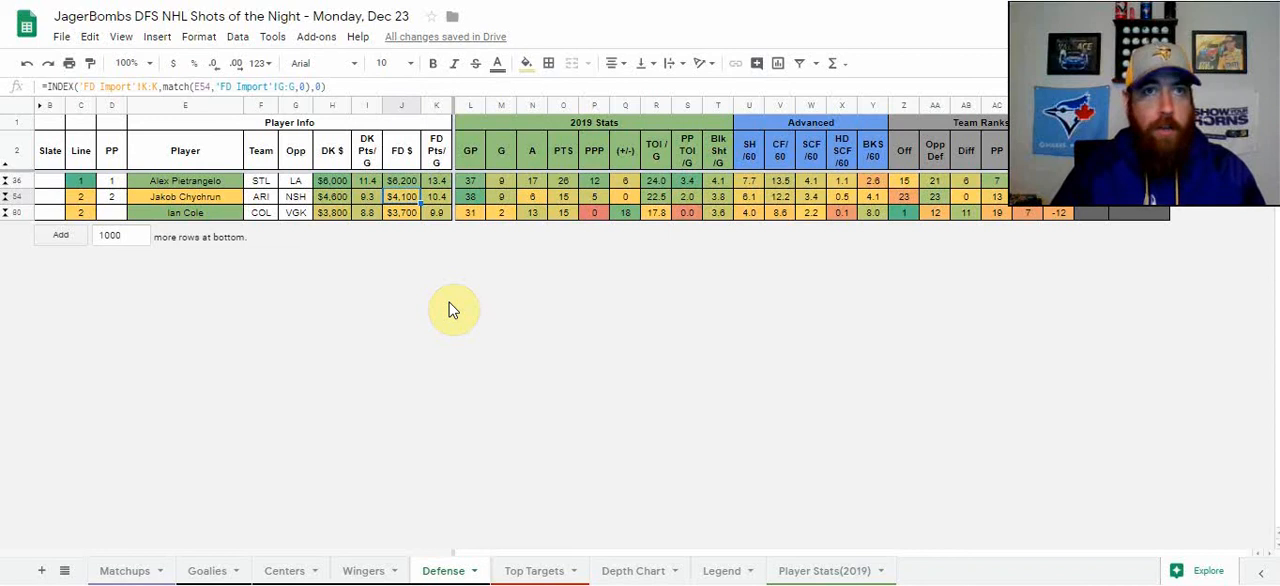
{"action": "mouse_move", "coordinate": [645, 215]}
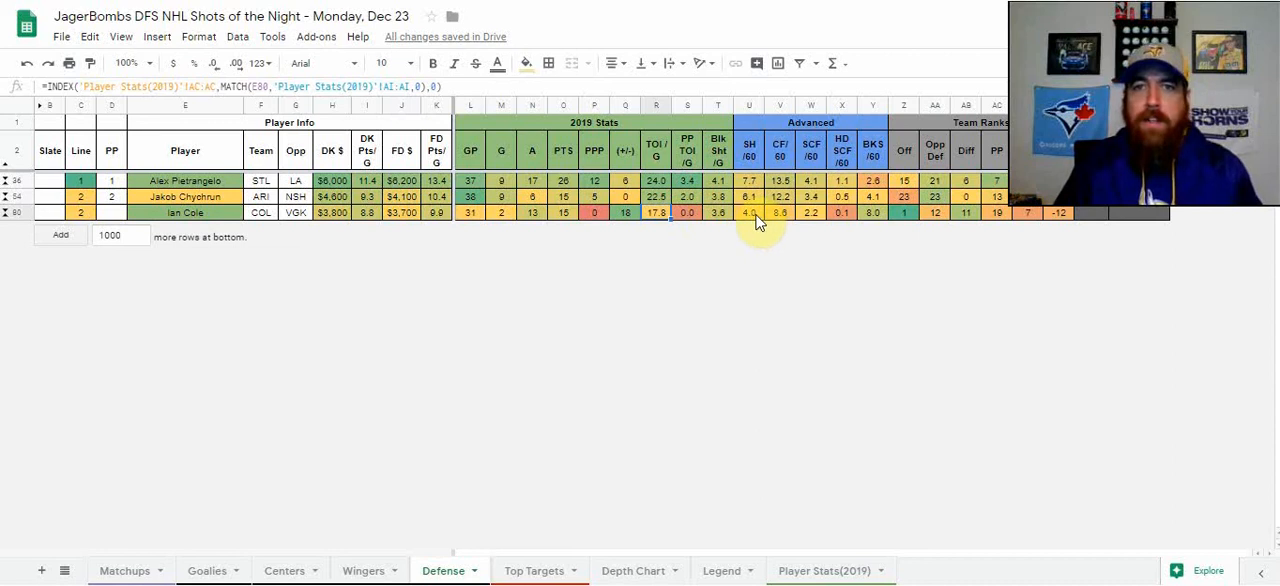
{"action": "left_click", "coordinate": [873, 212]}
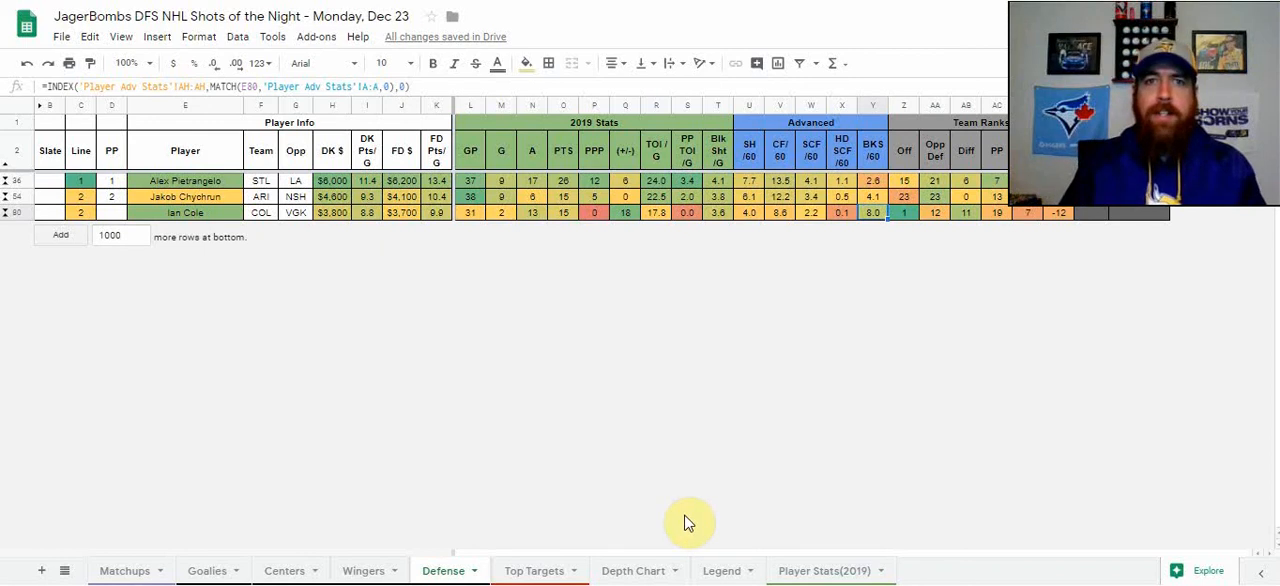
{"action": "mouse_move", "coordinate": [490, 461]}
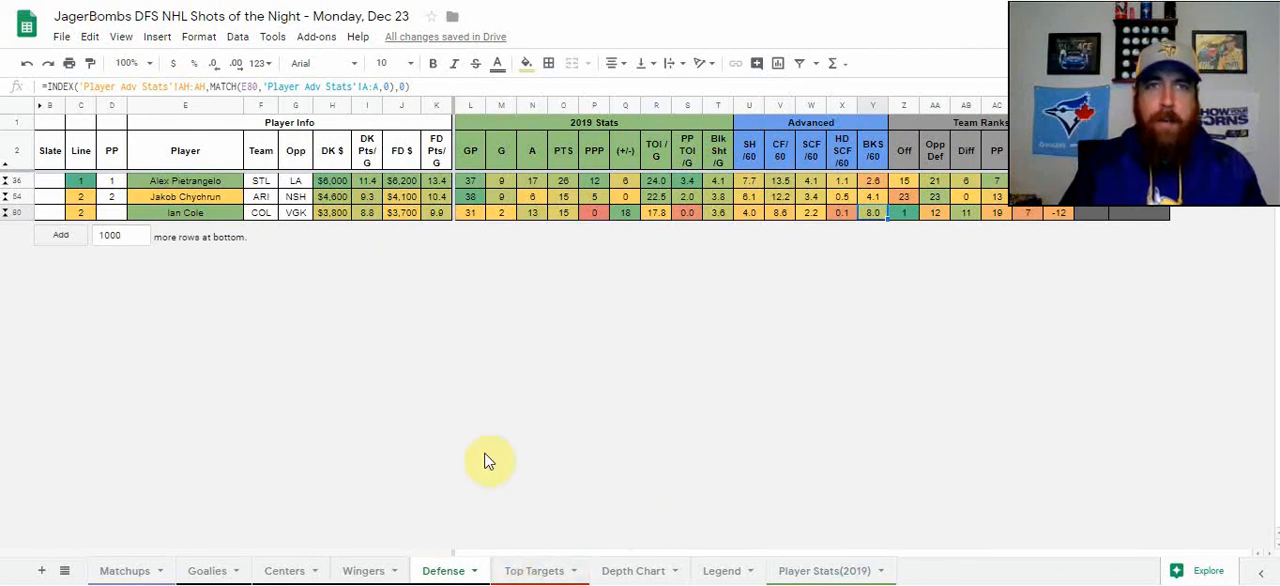
{"action": "mouse_move", "coordinate": [513, 453]}
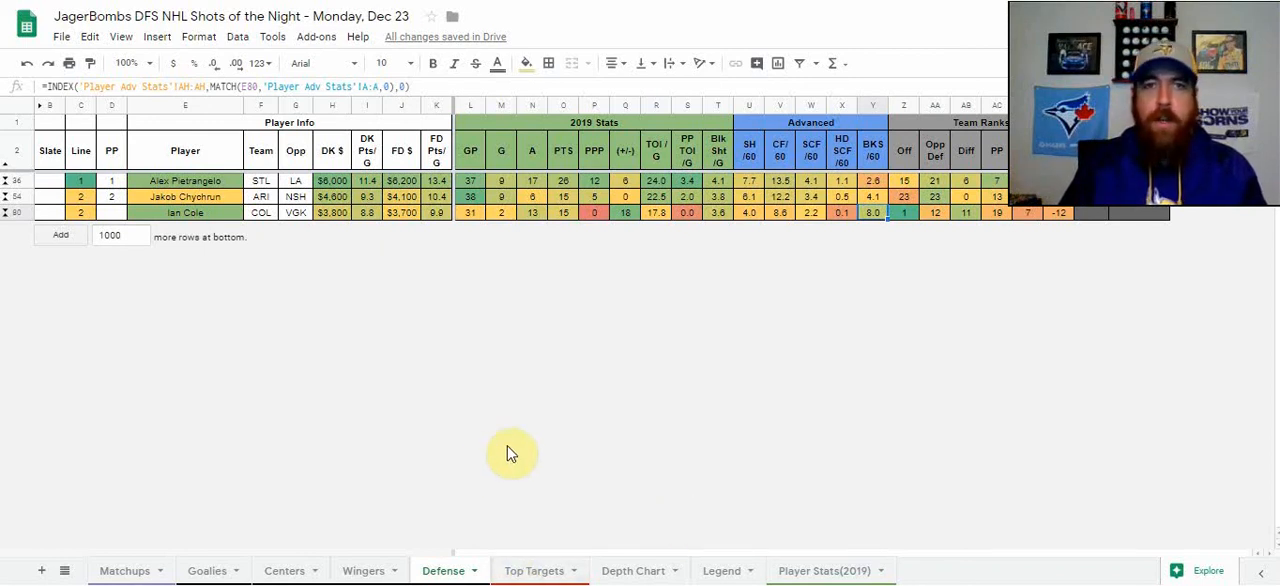
{"action": "mouse_move", "coordinate": [96, 350]}
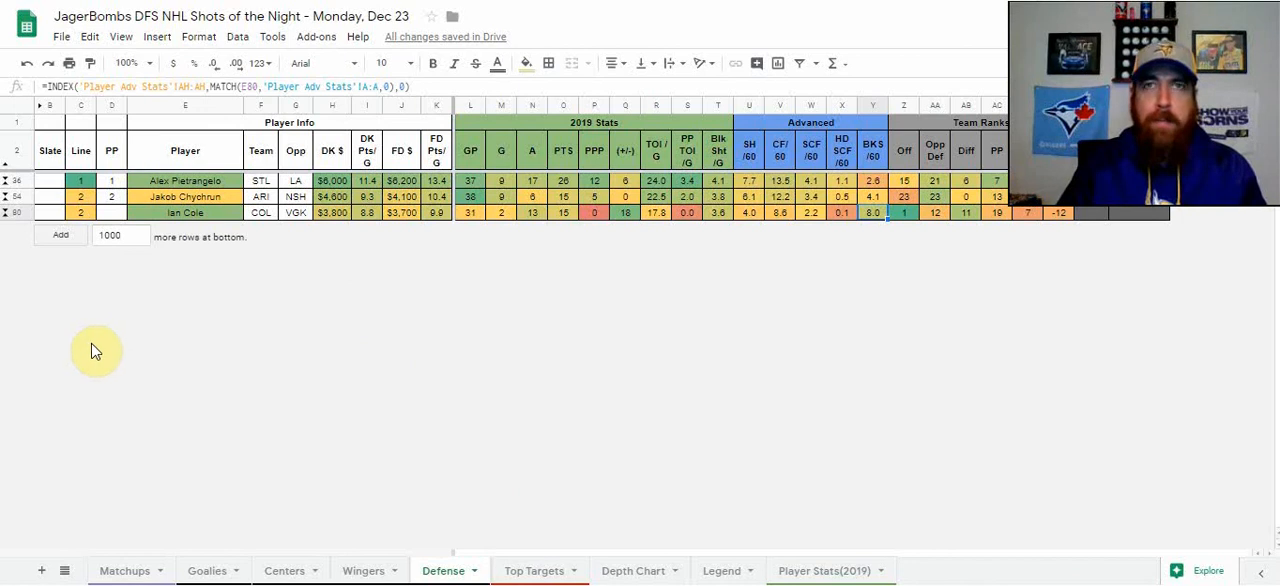
{"action": "mouse_move", "coordinate": [220, 250]}
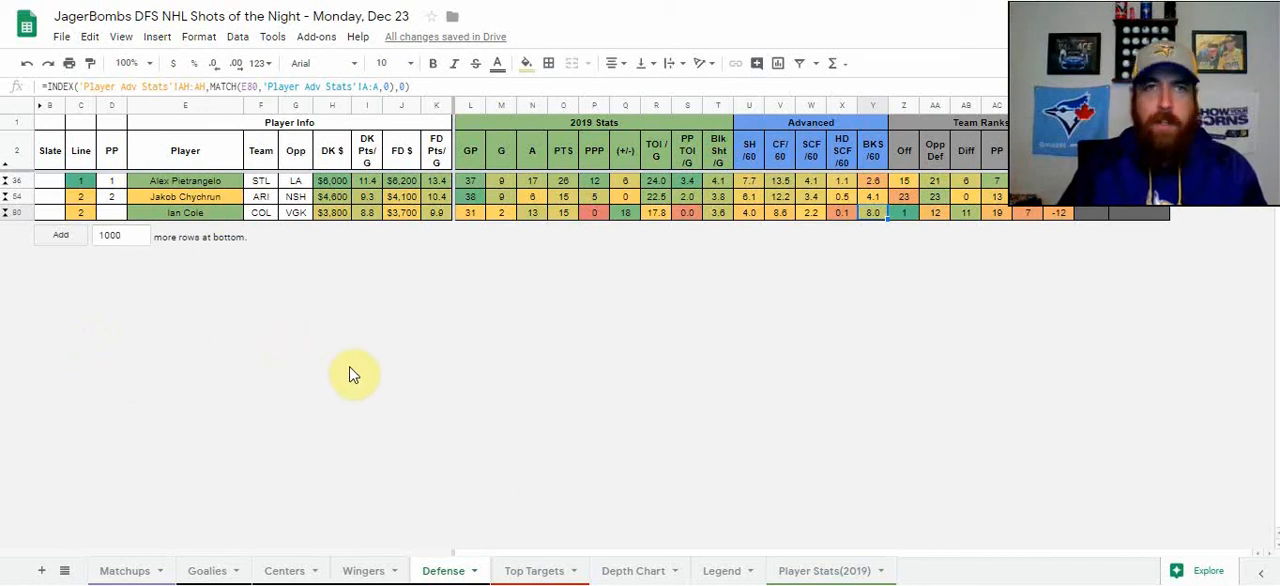
{"action": "mouse_move", "coordinate": [365, 390]}
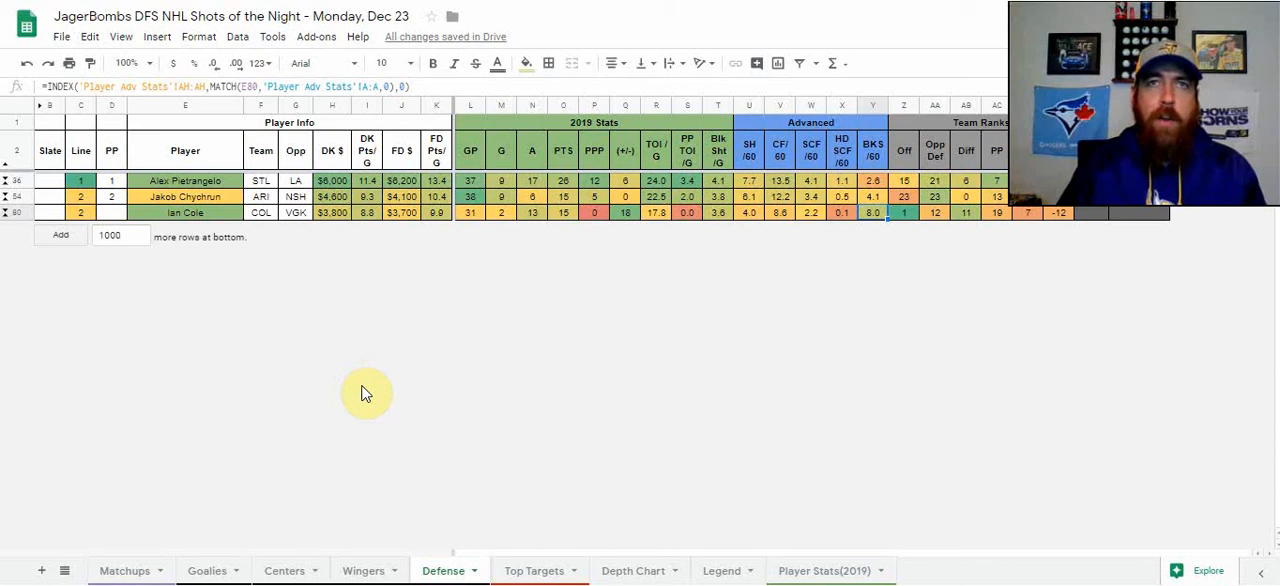
{"action": "mouse_move", "coordinate": [370, 396]}
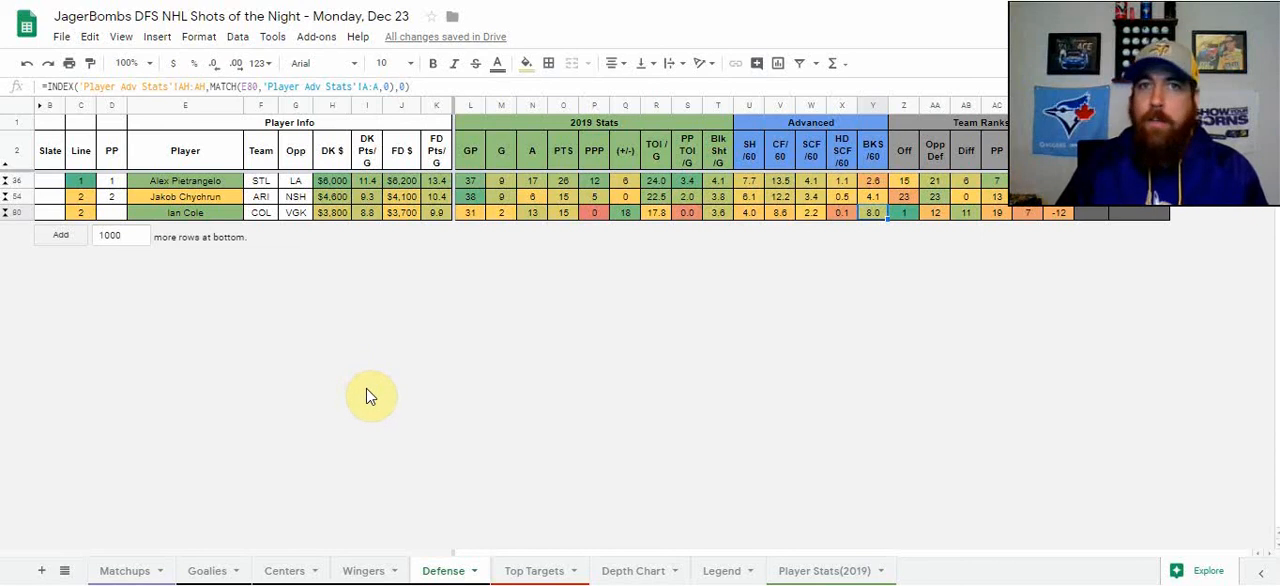